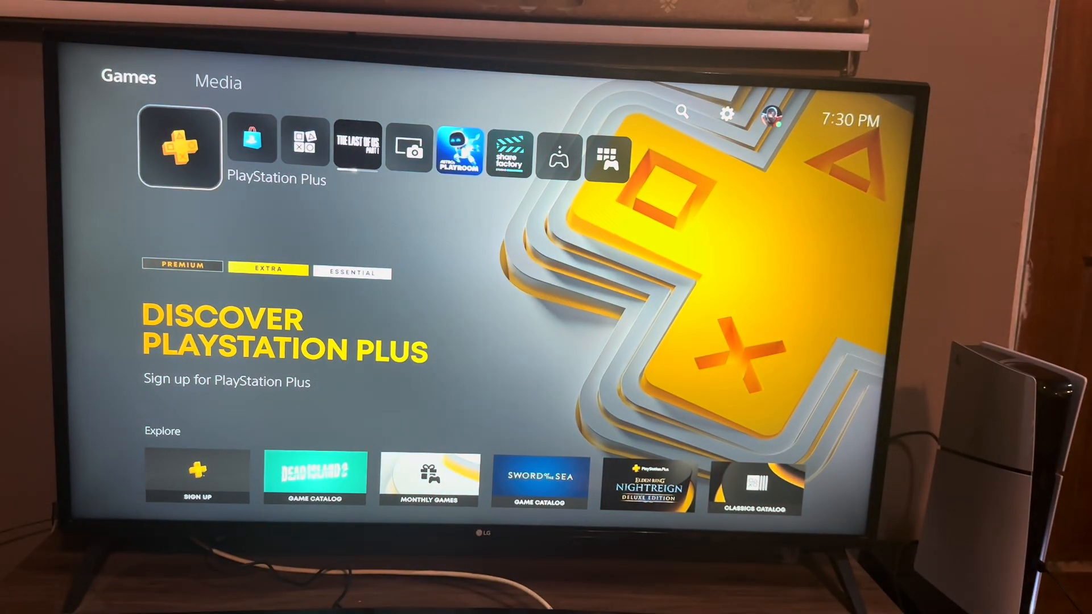
{"action": "mouse_move", "coordinate": [727, 111]}
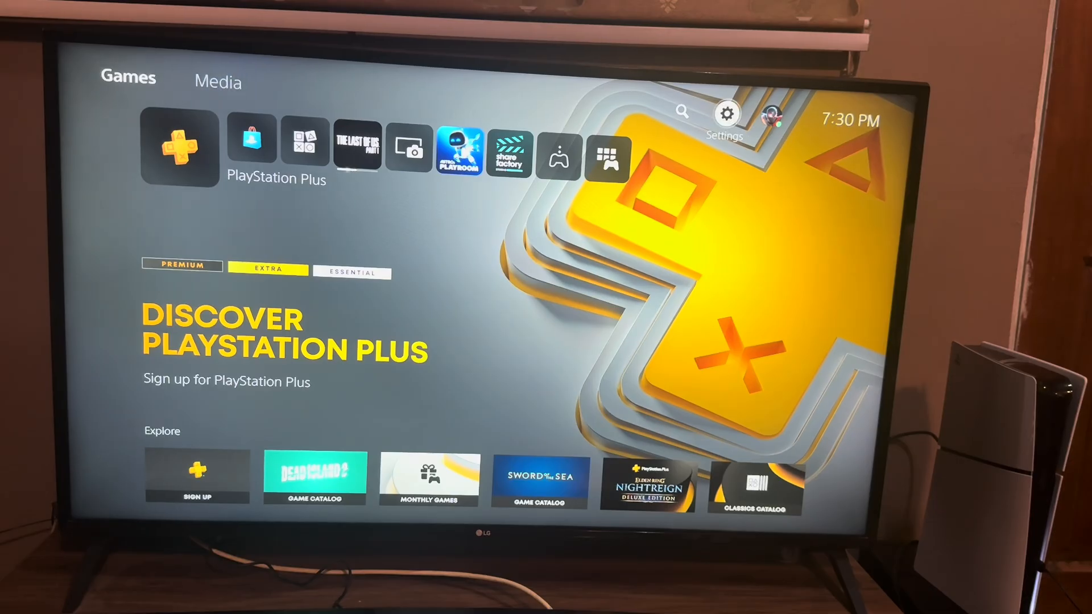
Reach the Other section of Users and Accounts, listing Console Sharing and Offline Play
{"action": "left_click", "coordinate": [726, 112]}
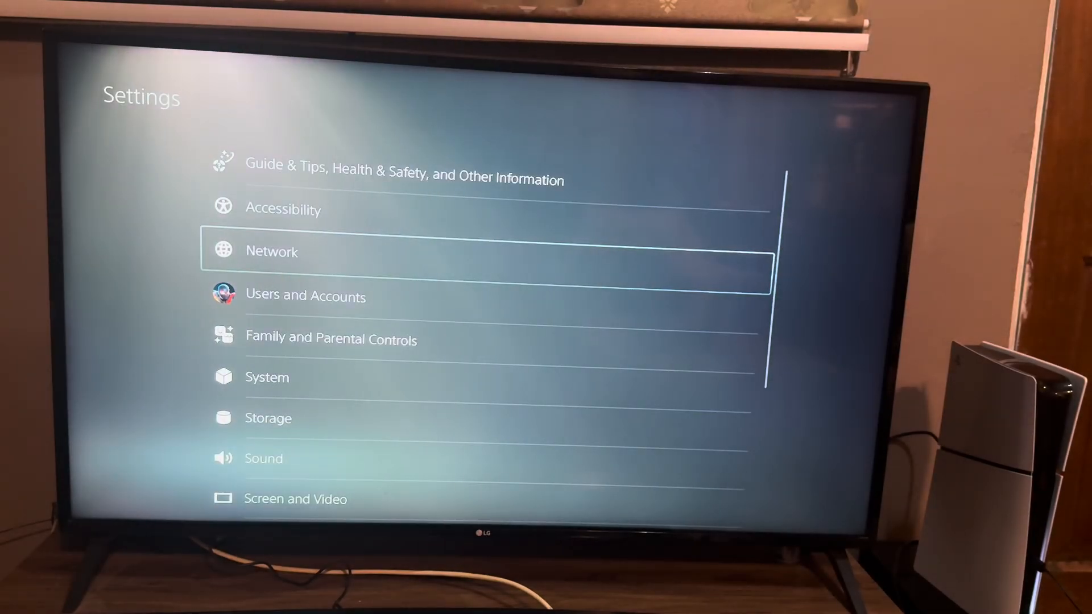
{"action": "left_click", "coordinate": [305, 295]}
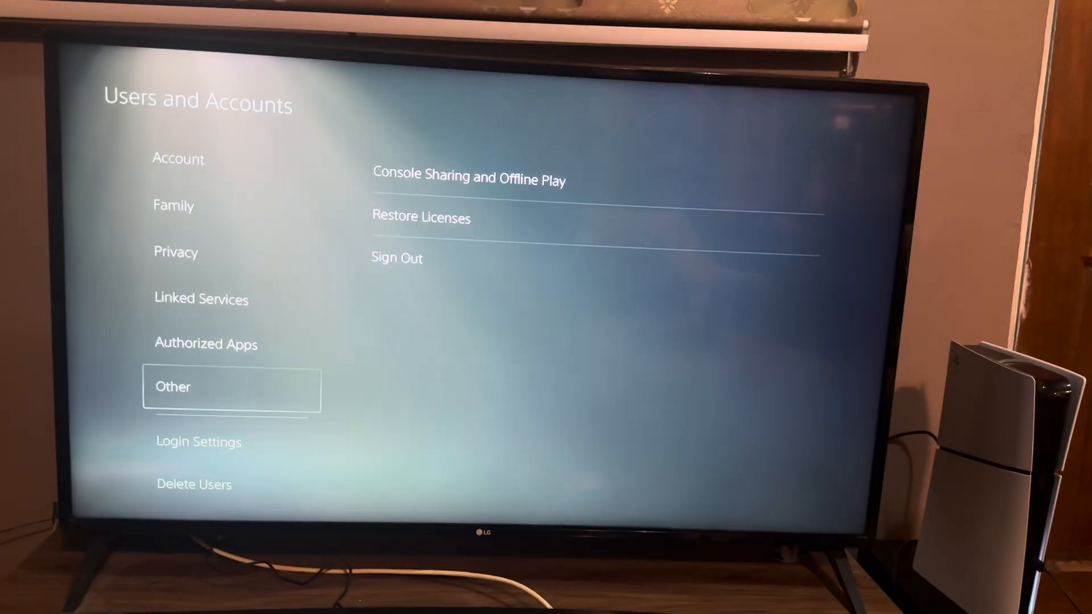